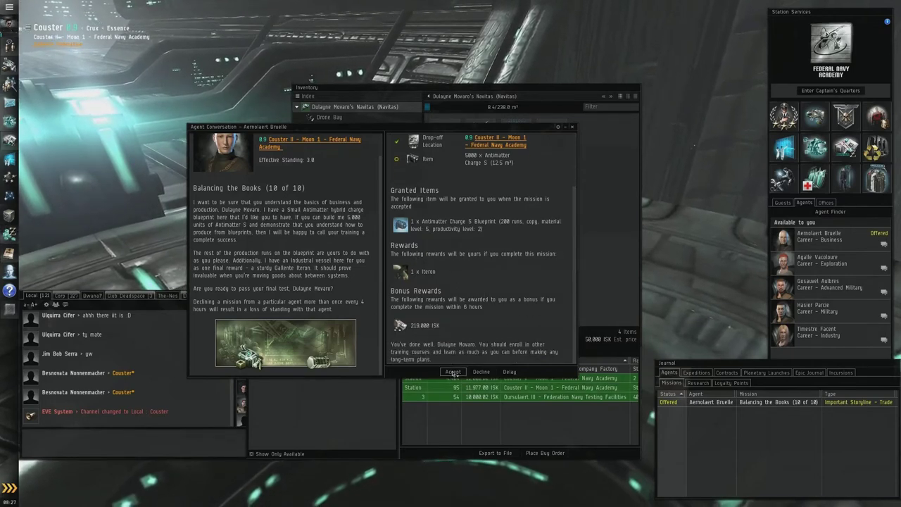
# Step: Accept the Balancing the Books mission and view the granted Antimatter Charge S Blueprint in the item hangar
pyautogui.click(452, 372)
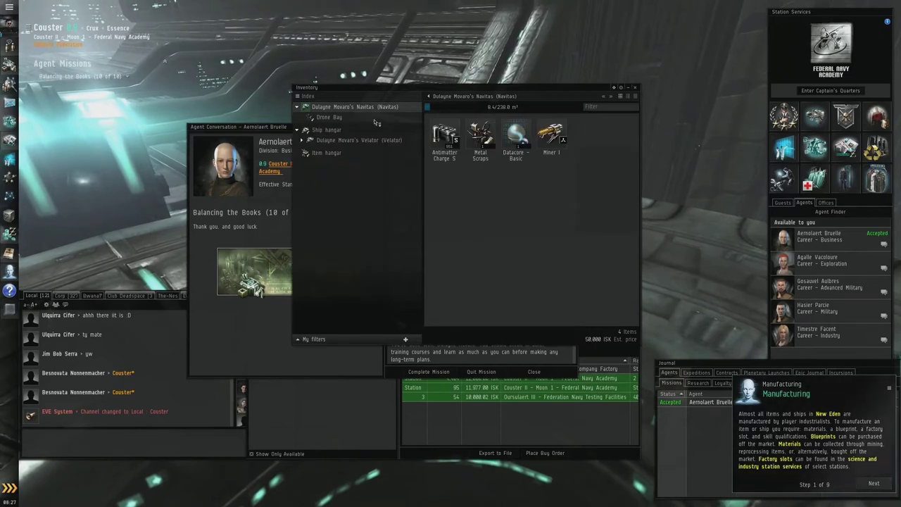
pyautogui.click(324, 152)
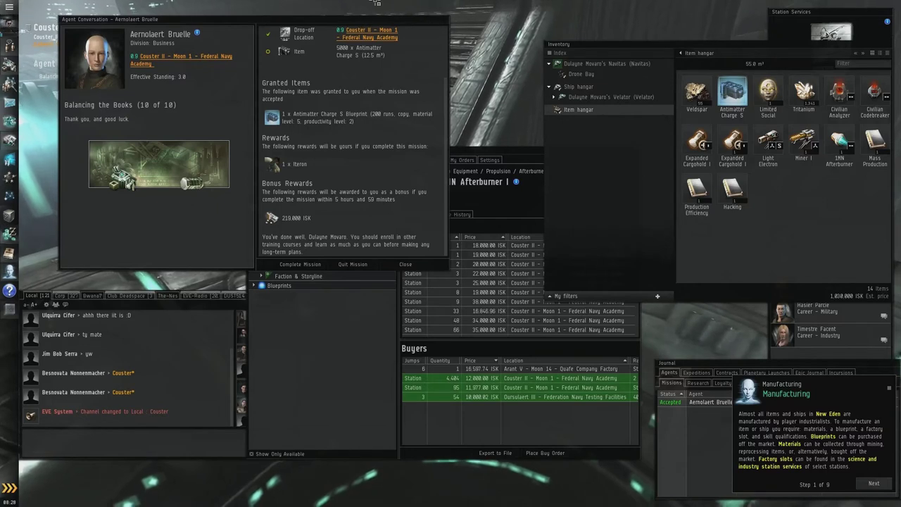
pyautogui.moveTo(694, 188)
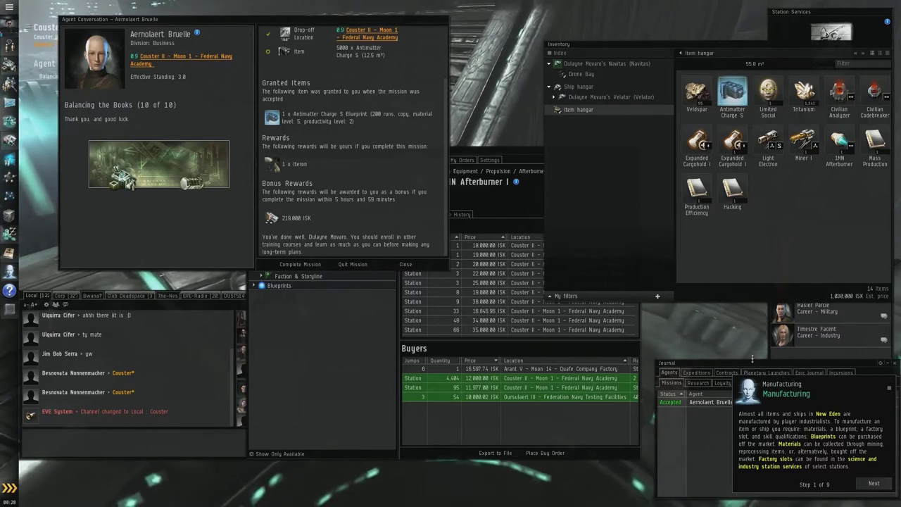
pyautogui.moveTo(752, 358)
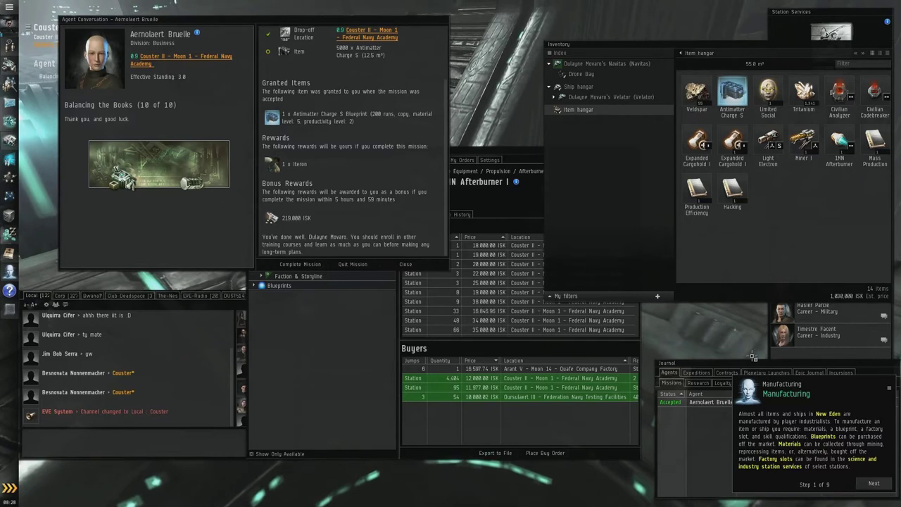
pyautogui.moveTo(730, 372)
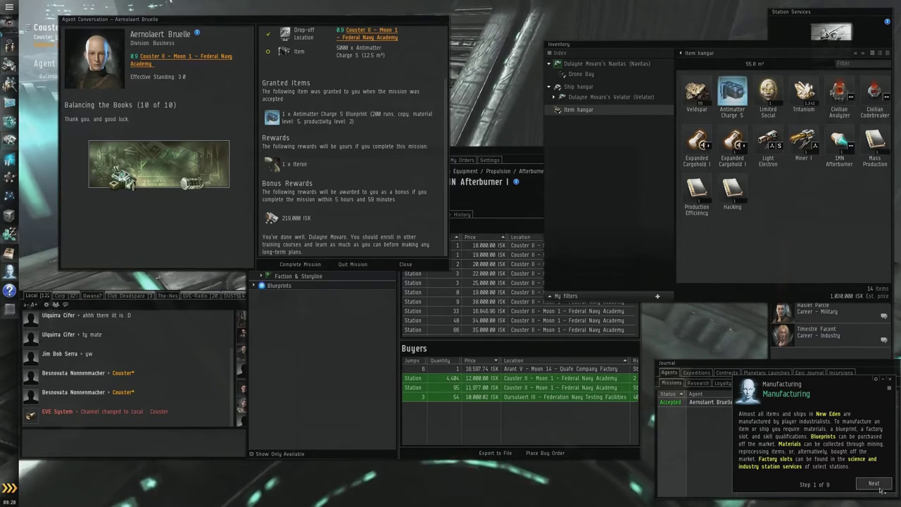
# Step: Show the Antimatter Charge S Blueprint's info with its Bill of Materials expanded to the required minerals
pyautogui.click(872, 484)
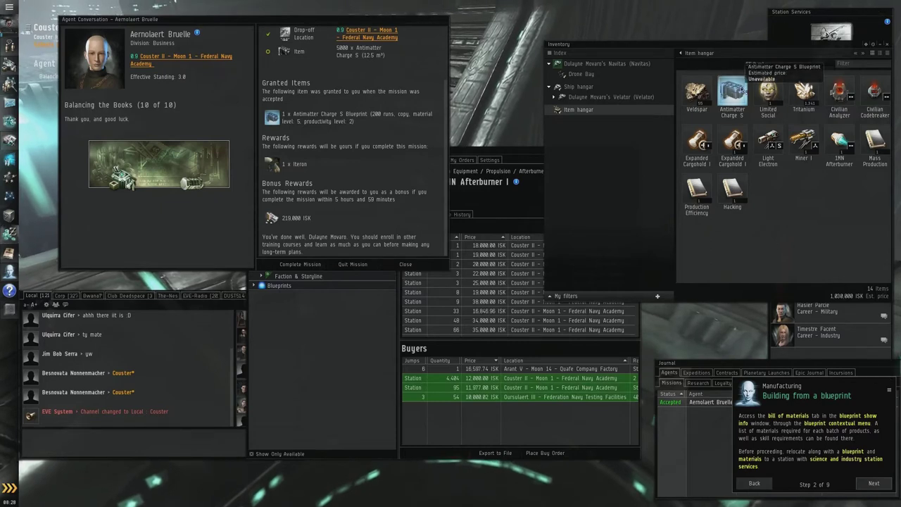
pyautogui.rightClick(731, 96)
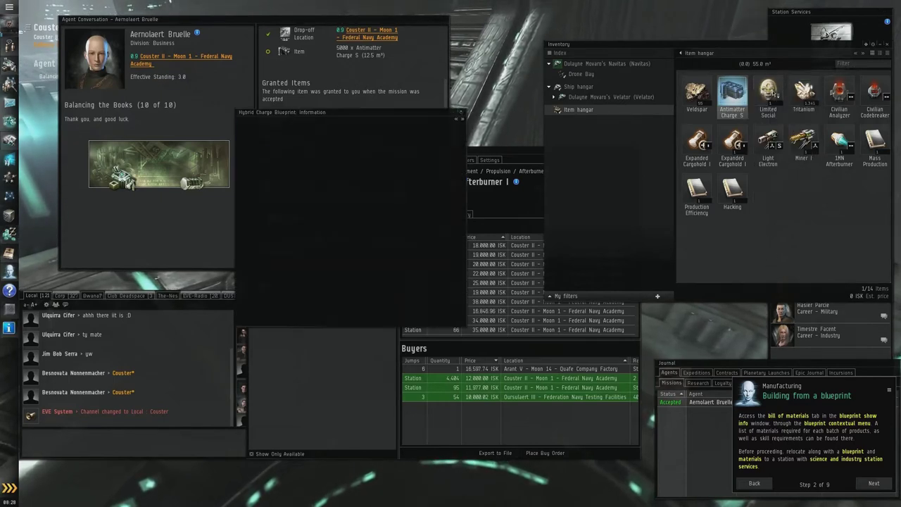
pyautogui.click(289, 155)
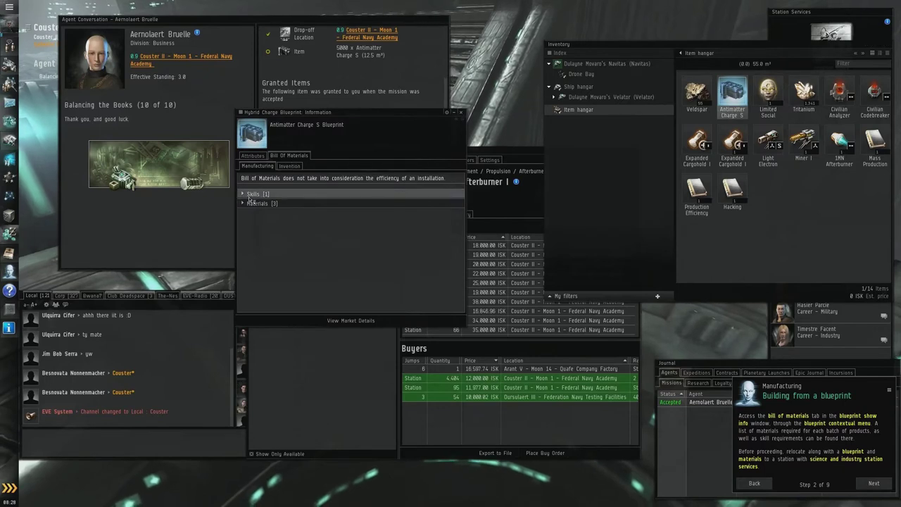
pyautogui.click(243, 194)
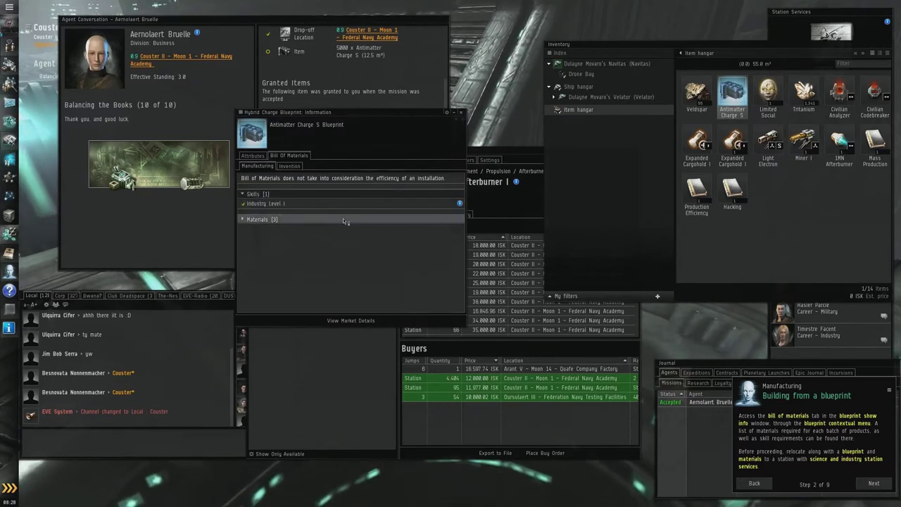
pyautogui.moveTo(265, 208)
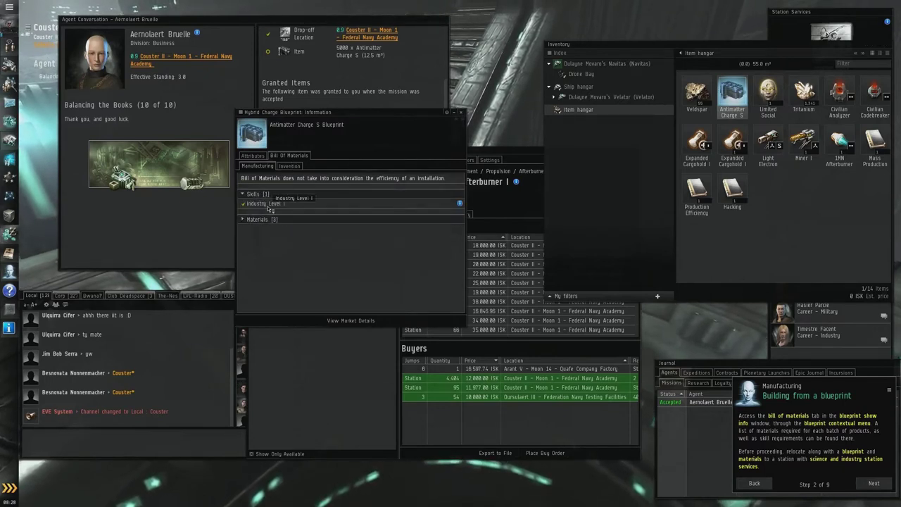
pyautogui.click(242, 220)
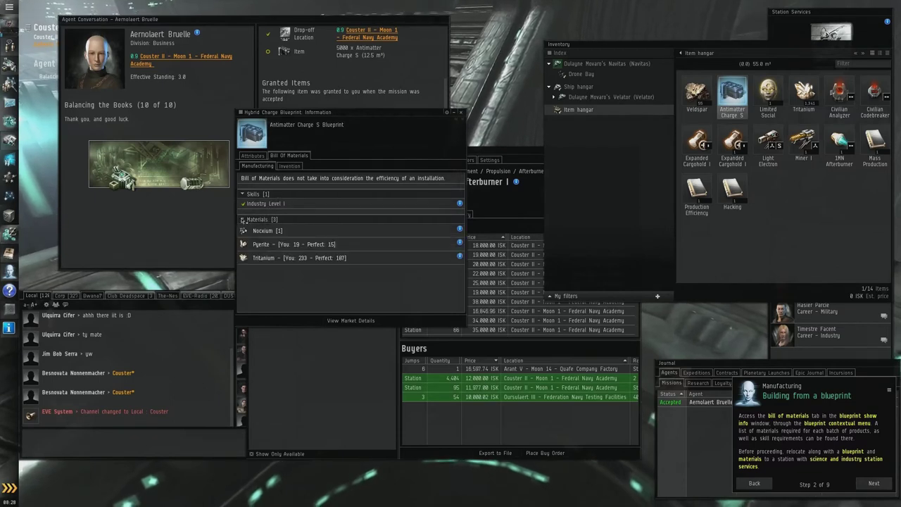
pyautogui.moveTo(349, 261)
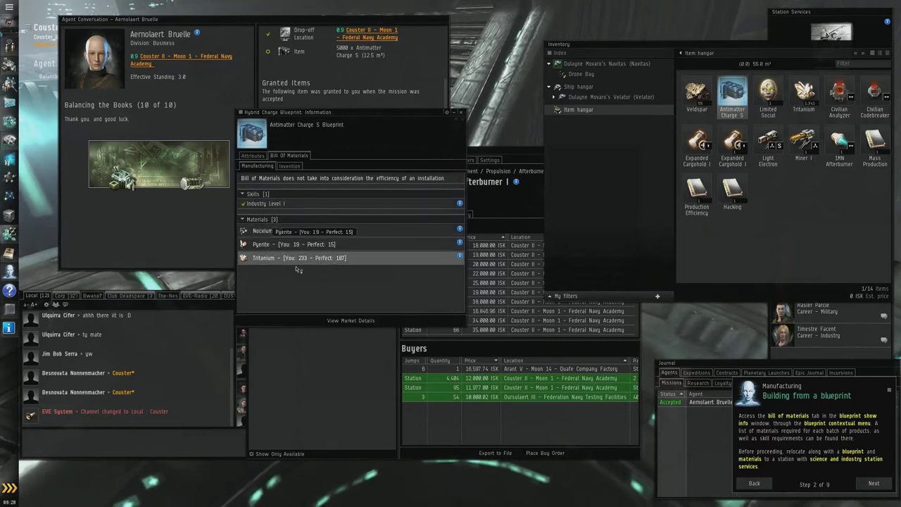
pyautogui.moveTo(308, 263)
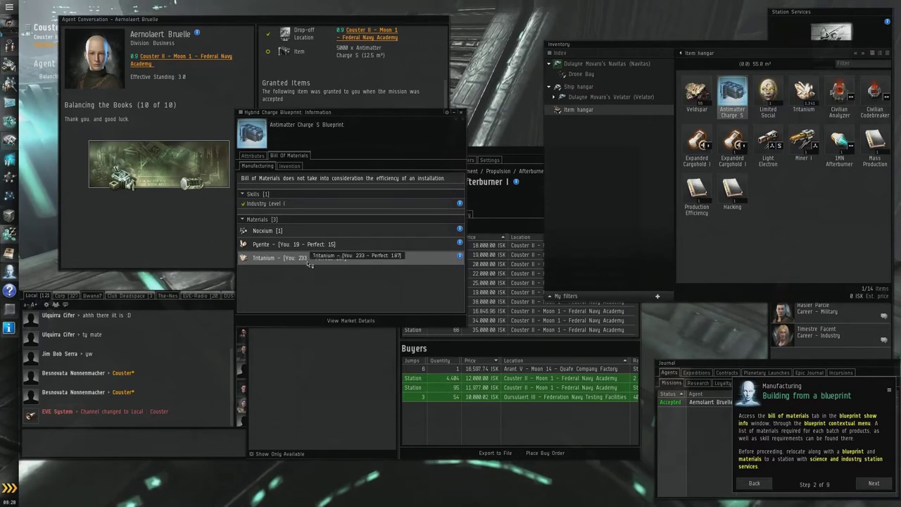
pyautogui.moveTo(371, 297)
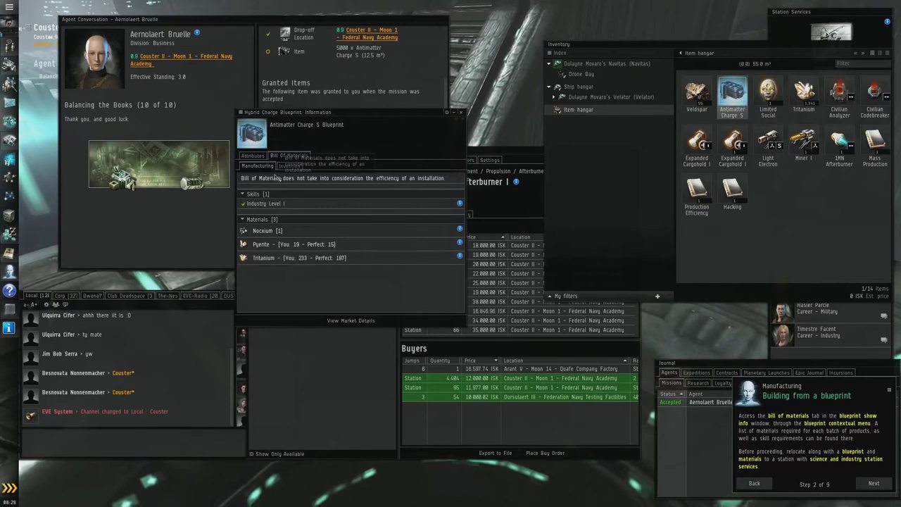
# Step: Fetch station blueprints in Science & Industry and start a Manufacturing job setup for the Antimatter Charge S Blueprint
pyautogui.click(252, 154)
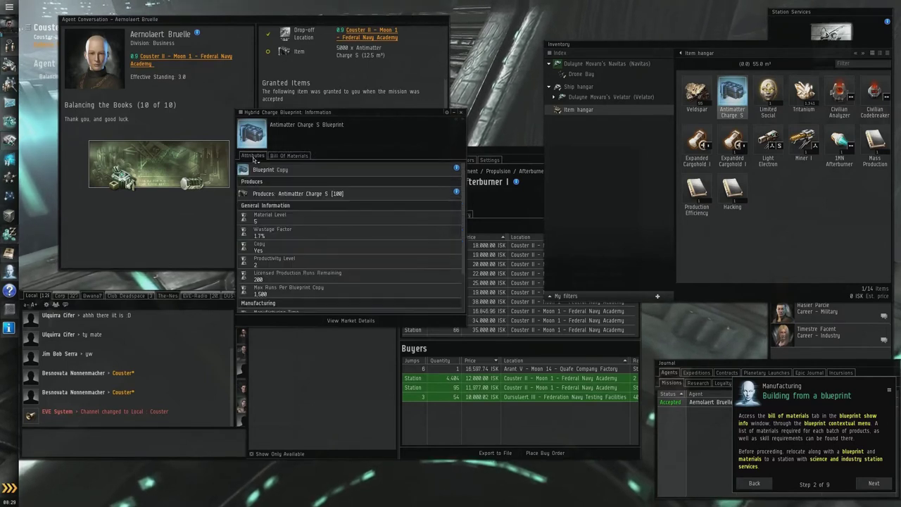
pyautogui.click(287, 154)
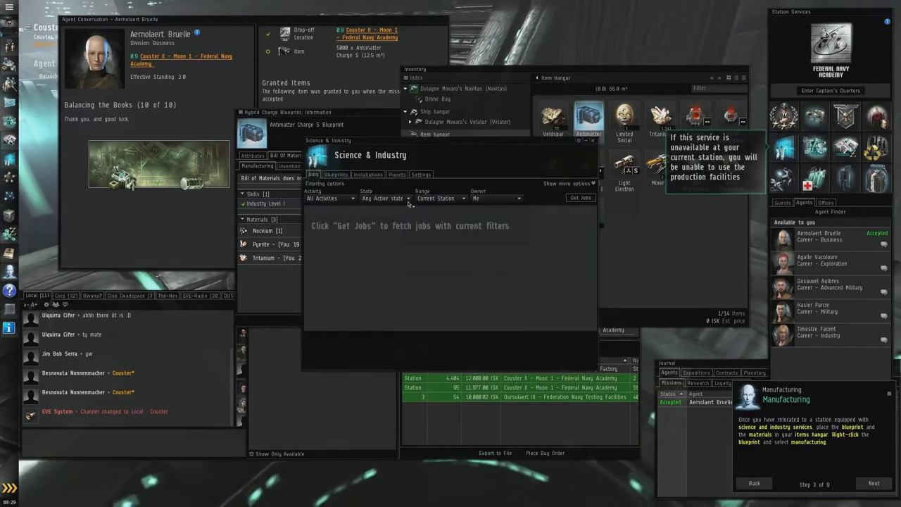
pyautogui.click(335, 175)
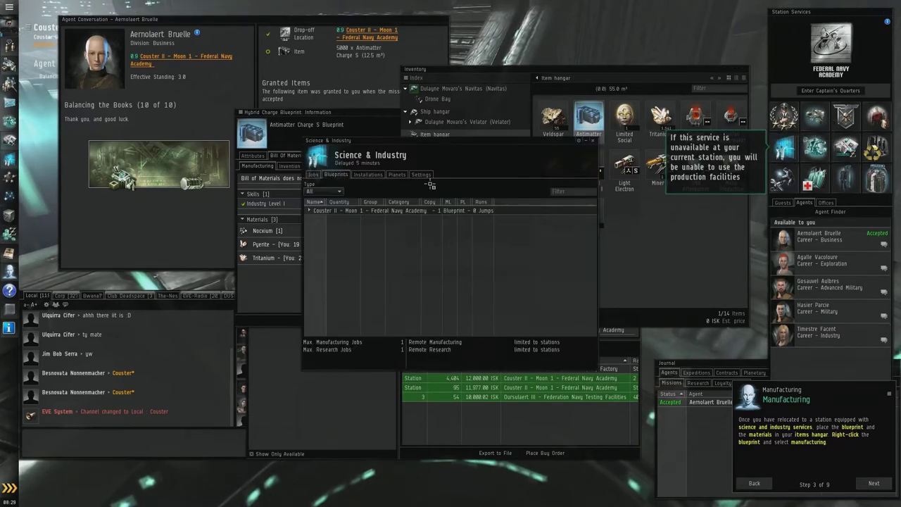
pyautogui.click(306, 211)
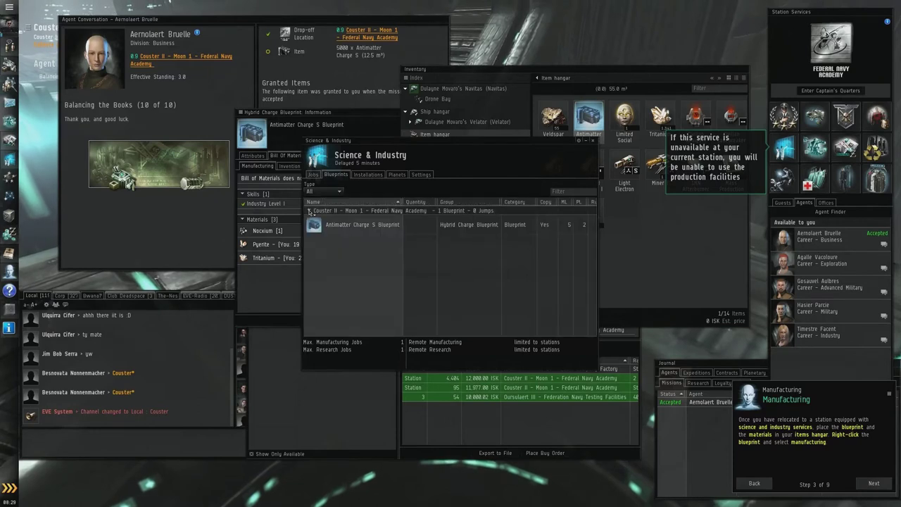
pyautogui.rightClick(362, 224)
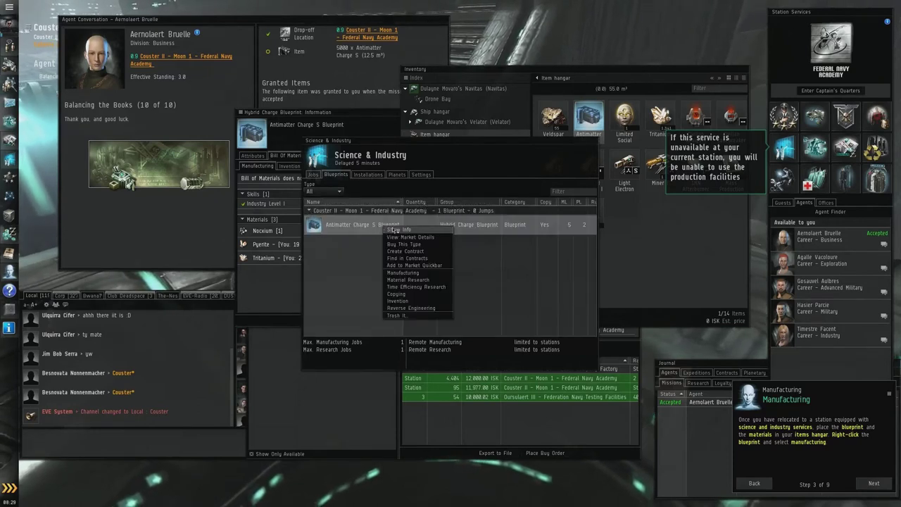
pyautogui.moveTo(397, 295)
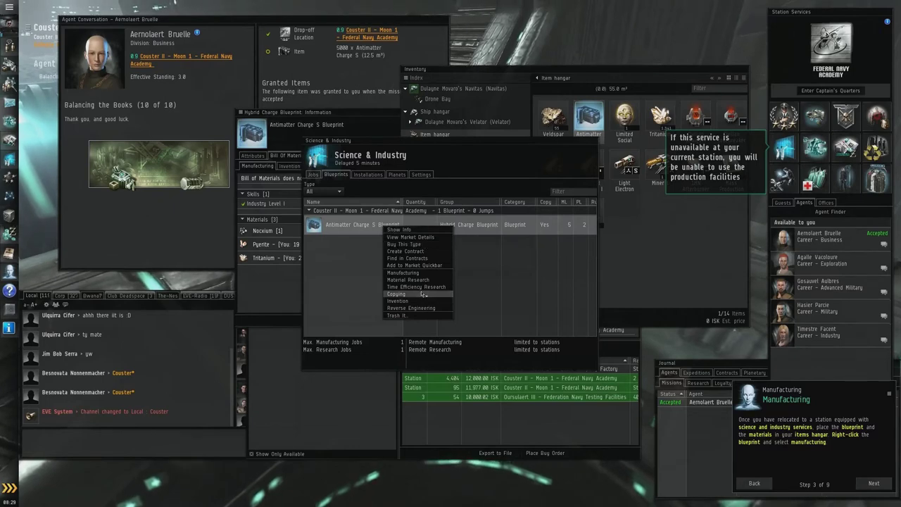
pyautogui.click(403, 273)
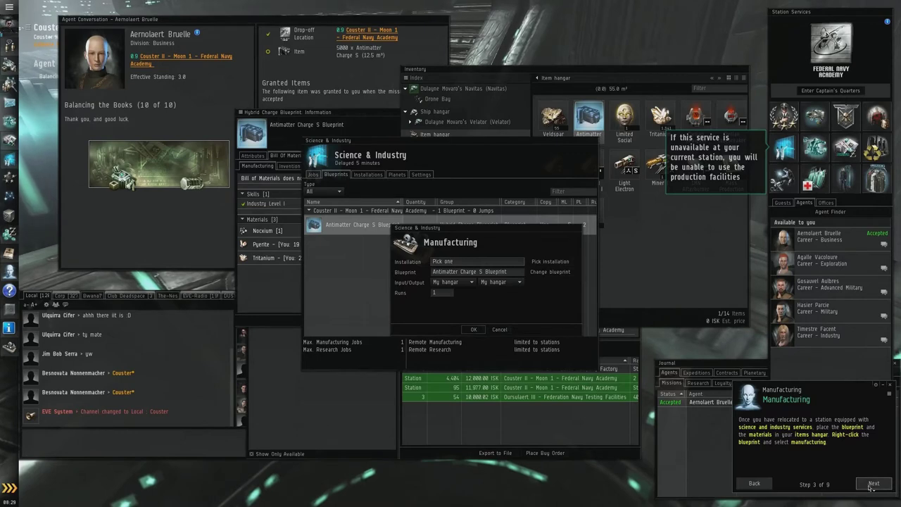
pyautogui.click(874, 482)
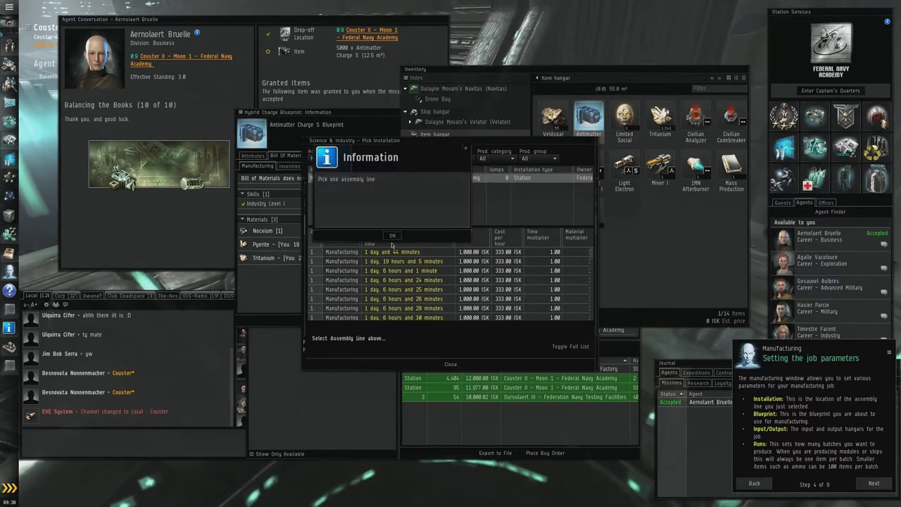
pyautogui.click(392, 235)
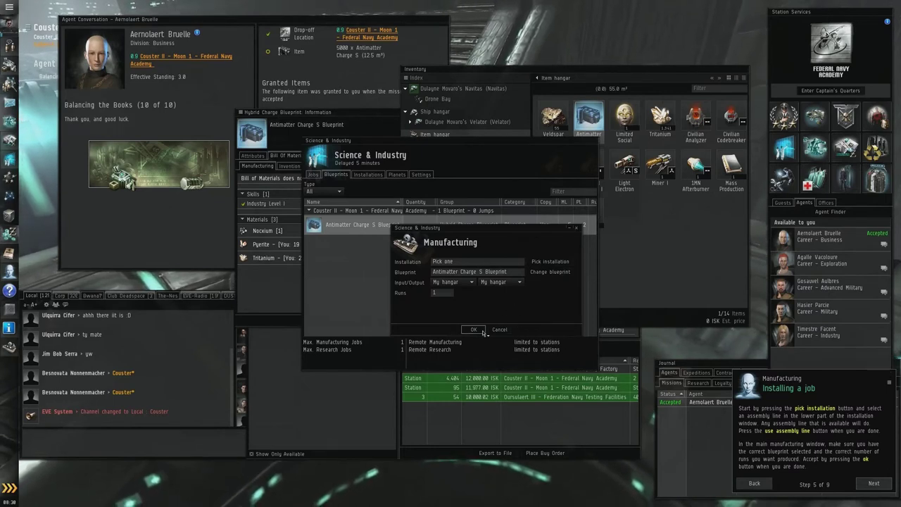
# Step: After the missing-installation warning, pick the fastest available assembly line for the job
pyautogui.click(473, 329)
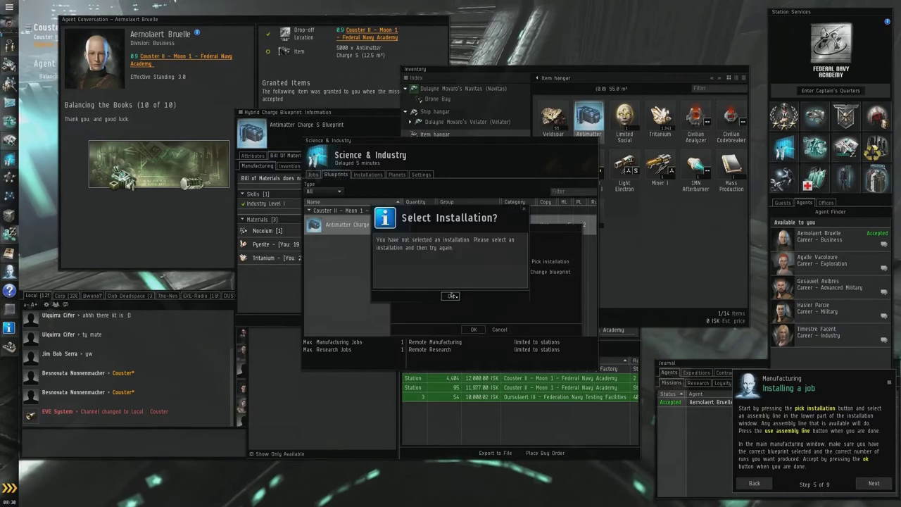
pyautogui.click(449, 296)
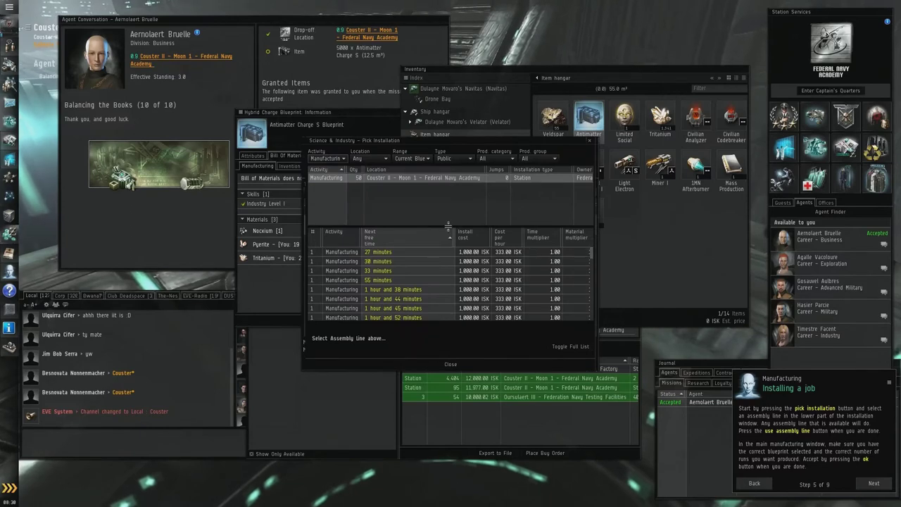
pyautogui.click(380, 270)
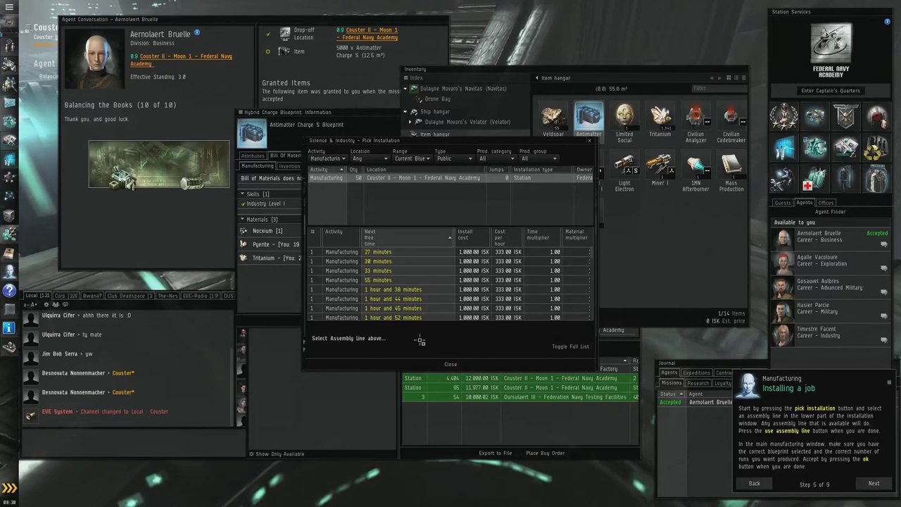
pyautogui.click(377, 250)
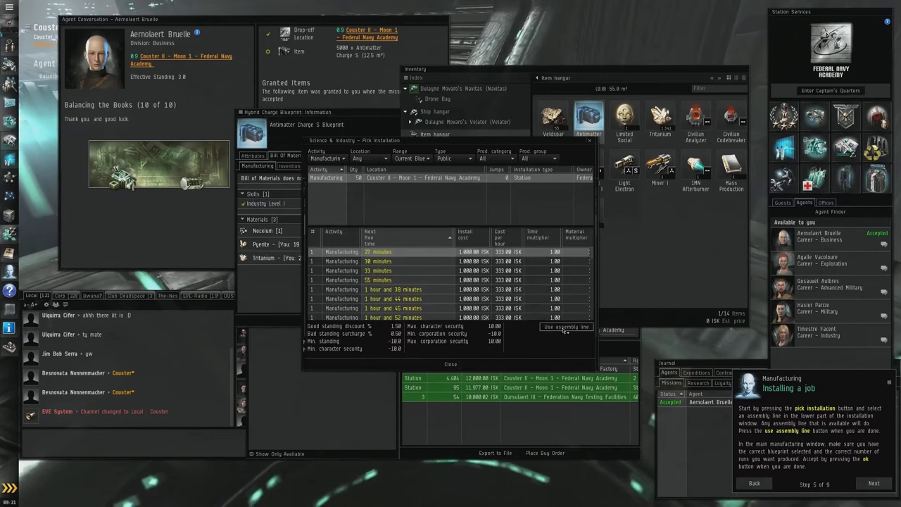
pyautogui.click(566, 327)
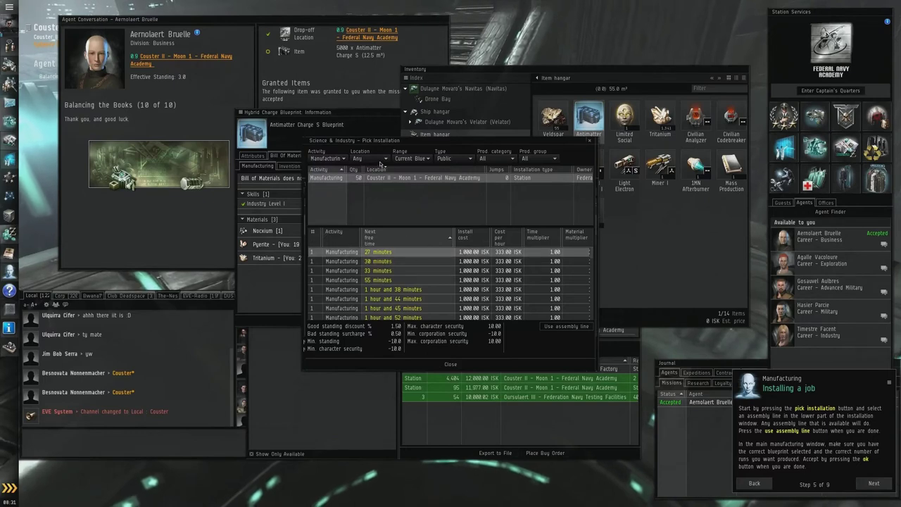
pyautogui.click(380, 158)
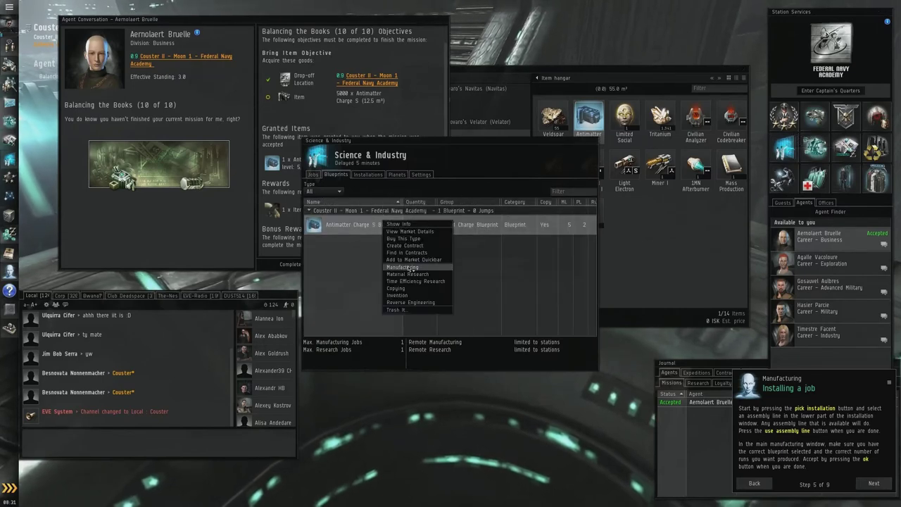
# Step: Reselect a manufacturing assembly line and accept the quote to install the Antimatter Charge S job
pyautogui.click(401, 267)
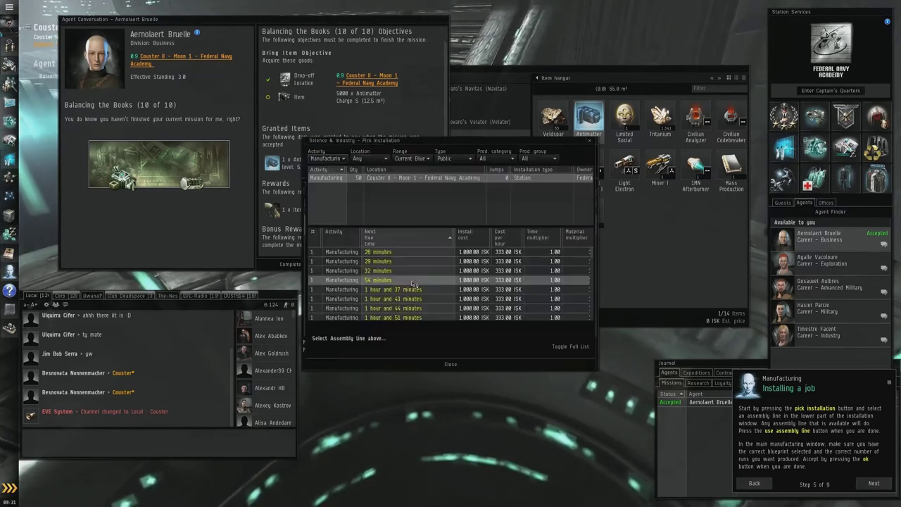
pyautogui.moveTo(405, 276)
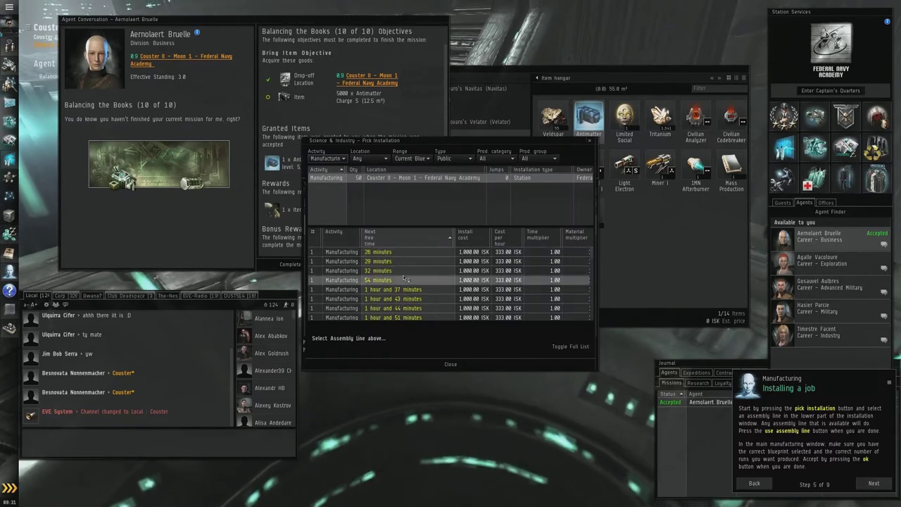
pyautogui.click(401, 251)
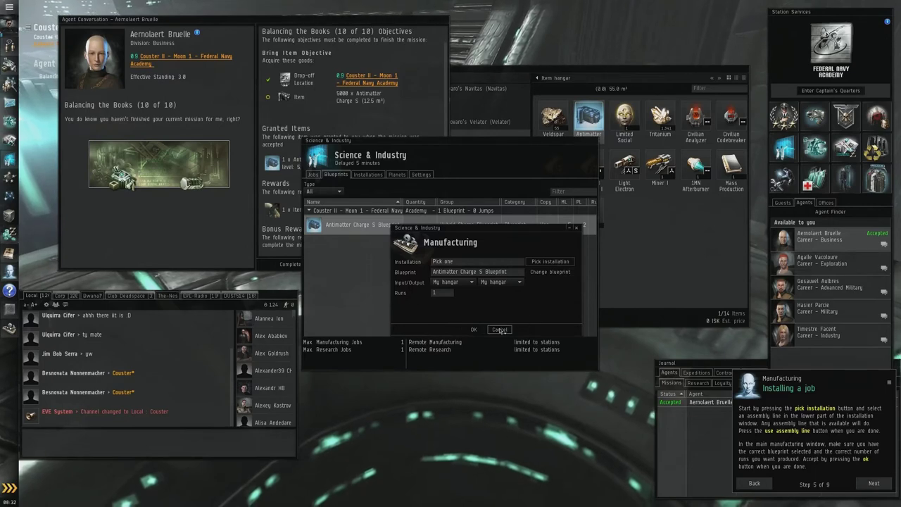
pyautogui.click(498, 329)
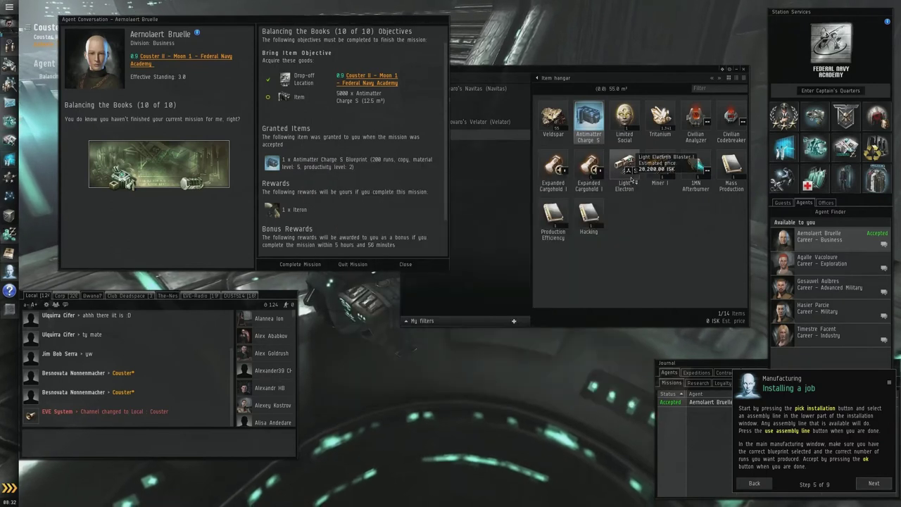
pyautogui.moveTo(622, 256)
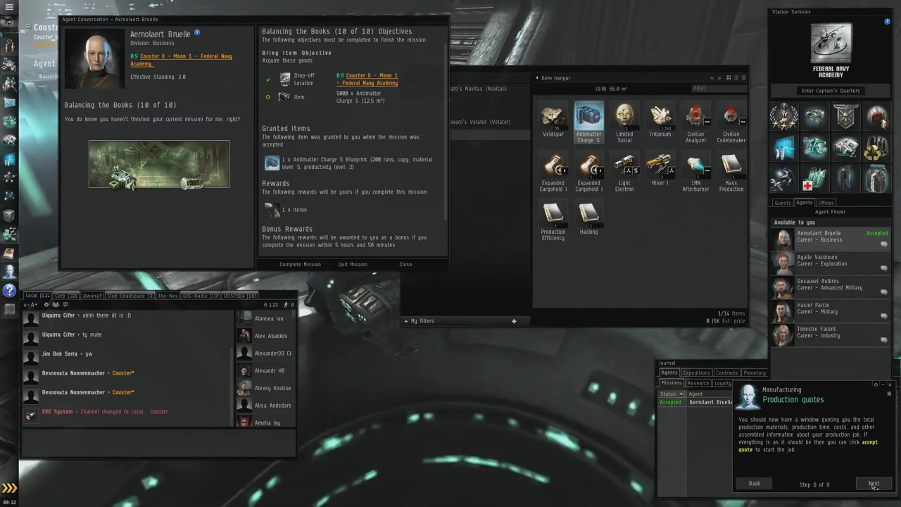
# Step: Advance the tutorial through production quotes and return to the 'Tracking your jobs' step
pyautogui.click(877, 483)
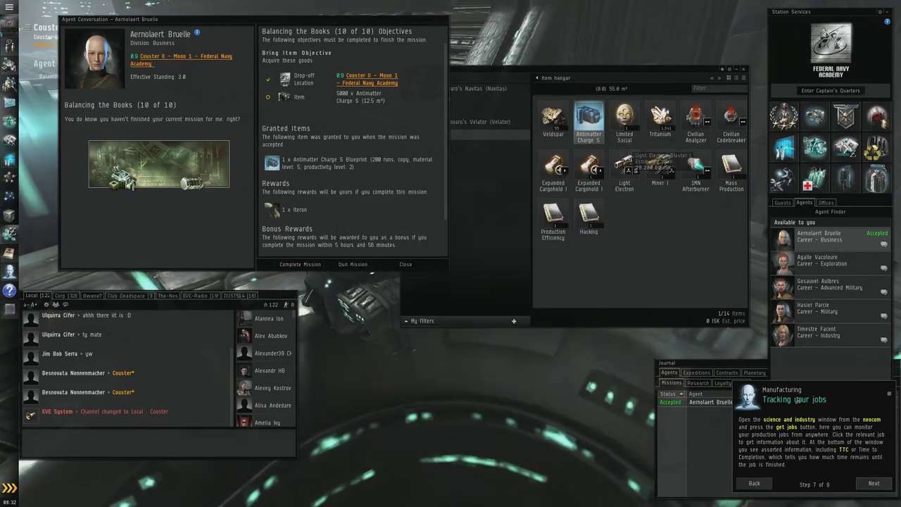
pyautogui.click(875, 484)
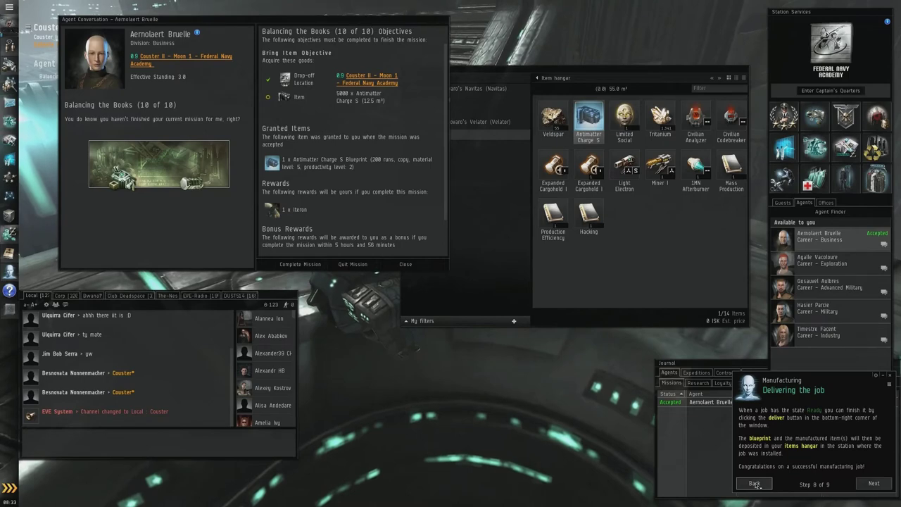
pyautogui.click(751, 483)
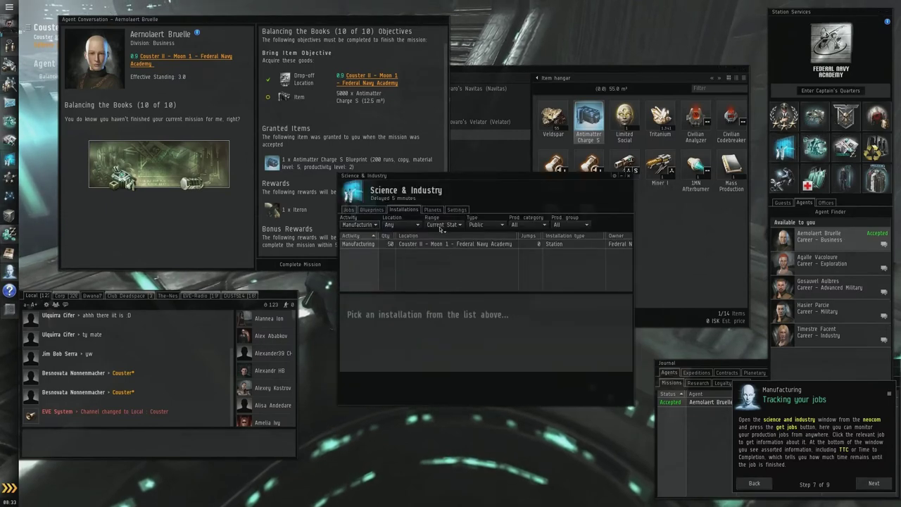
# Step: Check the Jobs list in Science & Industry, then close the window
pyautogui.click(349, 208)
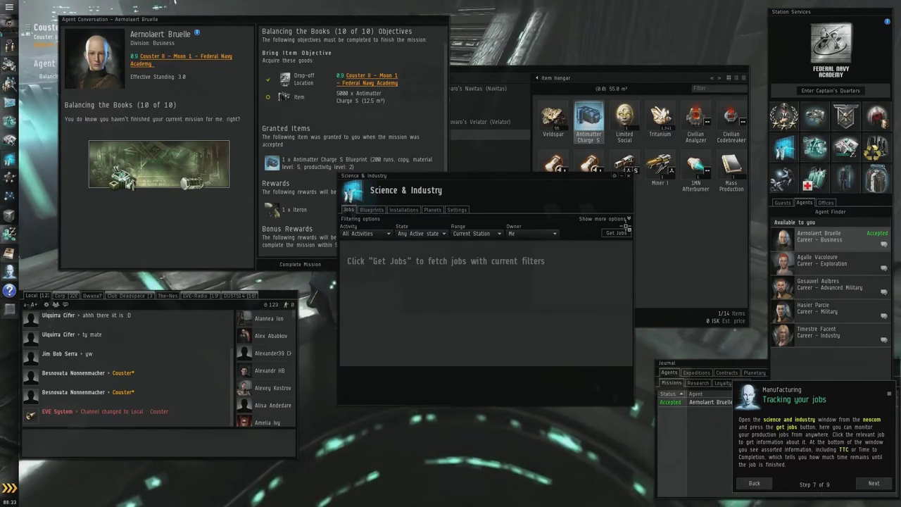
pyautogui.click(616, 234)
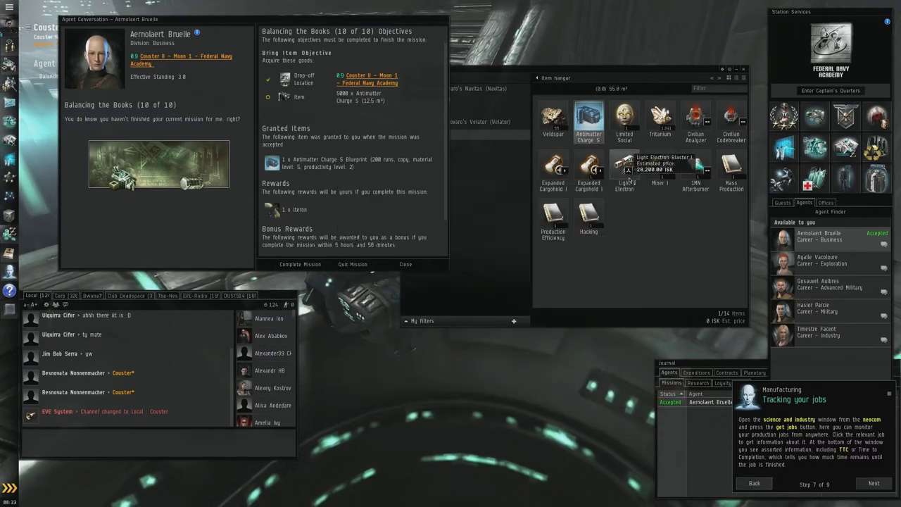
pyautogui.moveTo(495, 182)
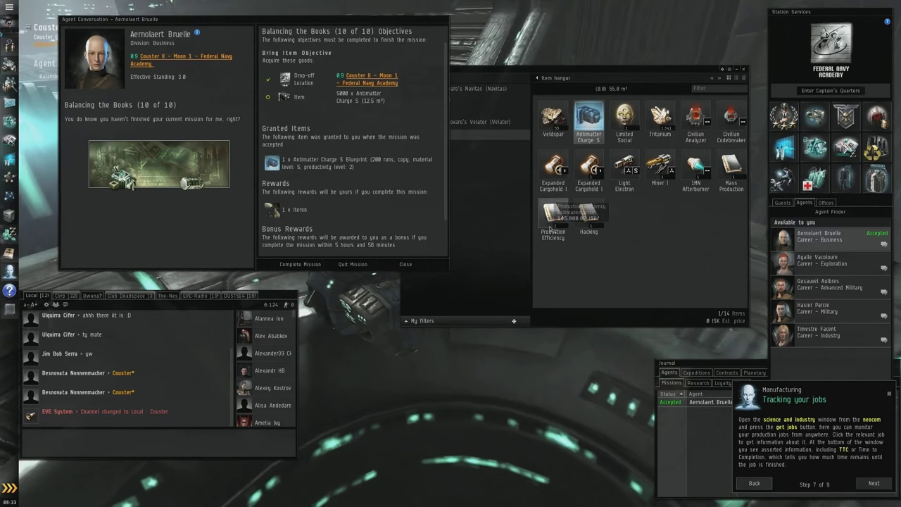
pyautogui.moveTo(625, 169)
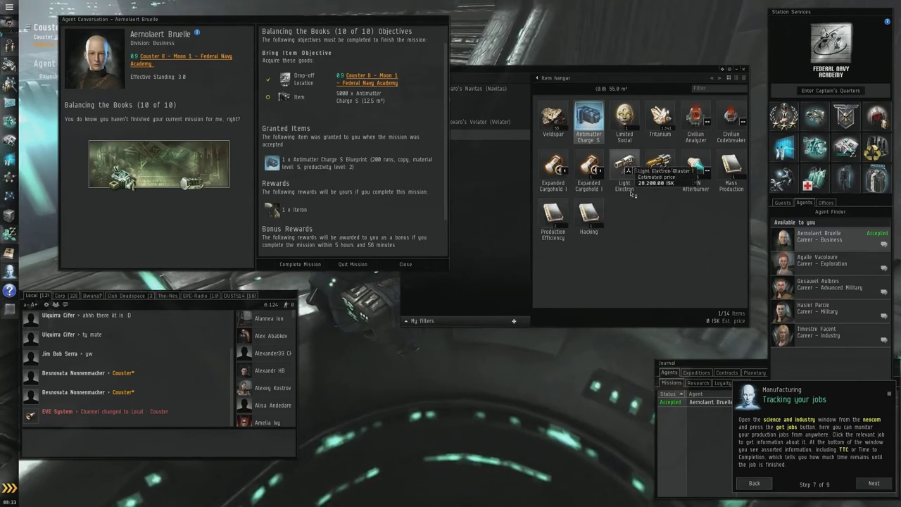
# Step: Search the regional market for 'antimatt', select Antimatter Charge S and buy a quantity of 5000
pyautogui.click(873, 484)
pyautogui.write('1mn af')
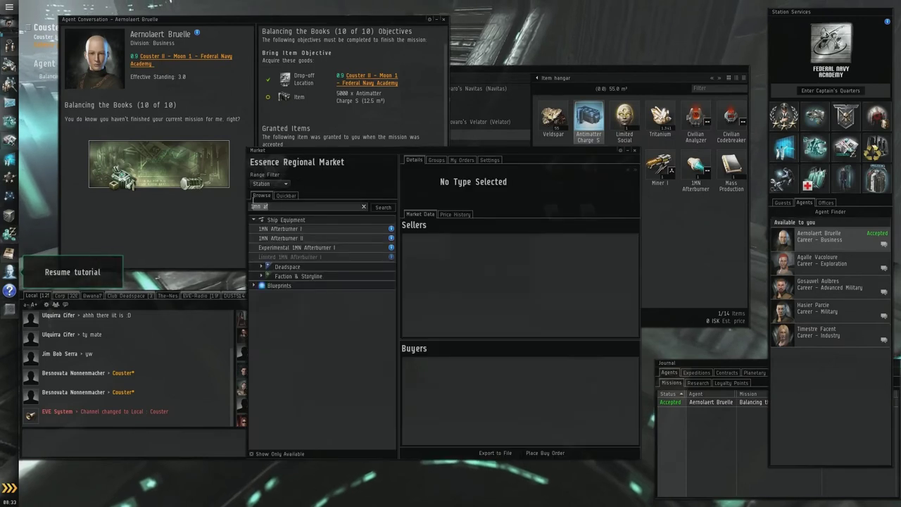
pyautogui.write('antimatter')
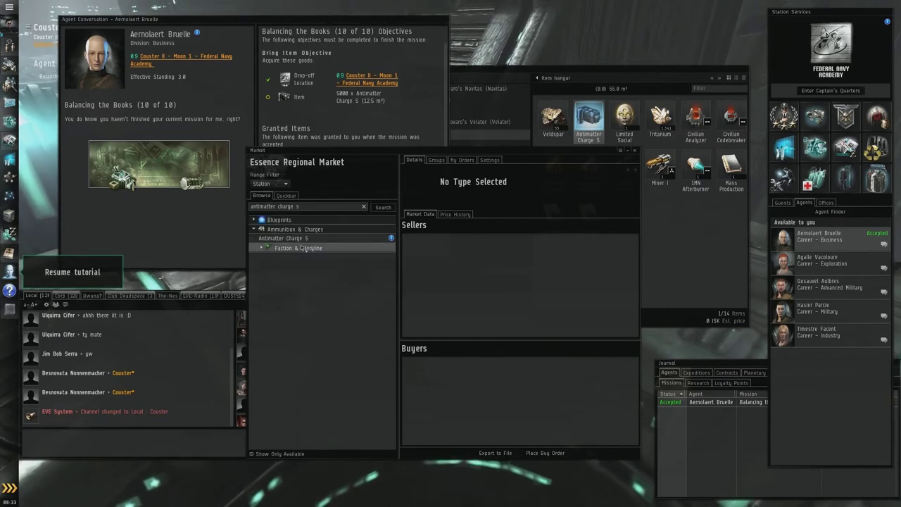
pyautogui.click(282, 238)
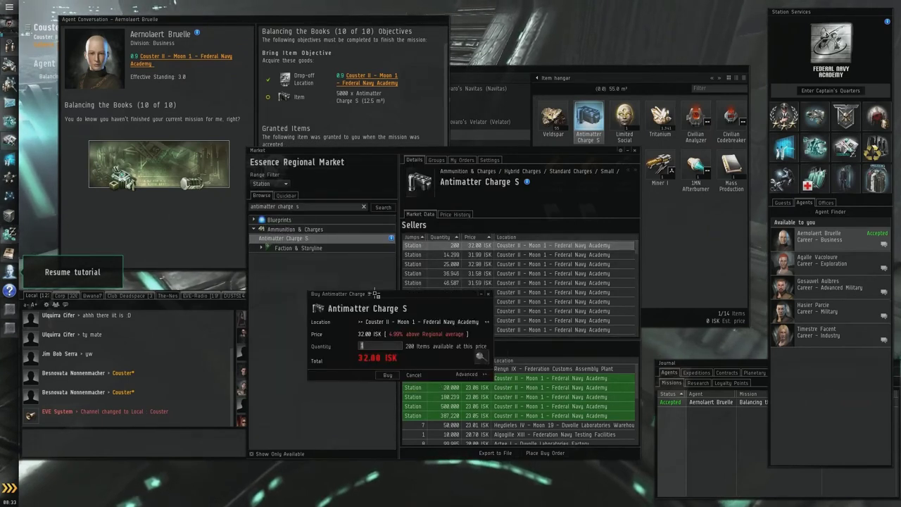
pyautogui.write('5000')
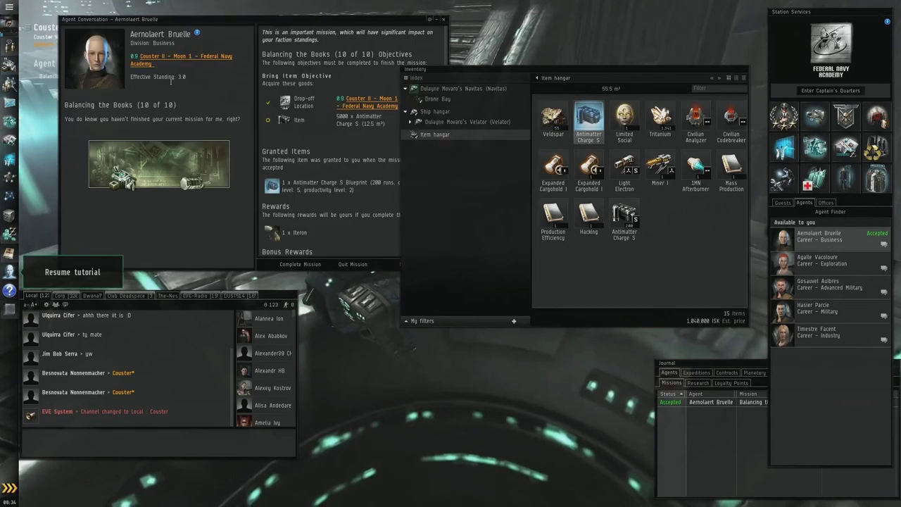
pyautogui.moveTo(625, 213)
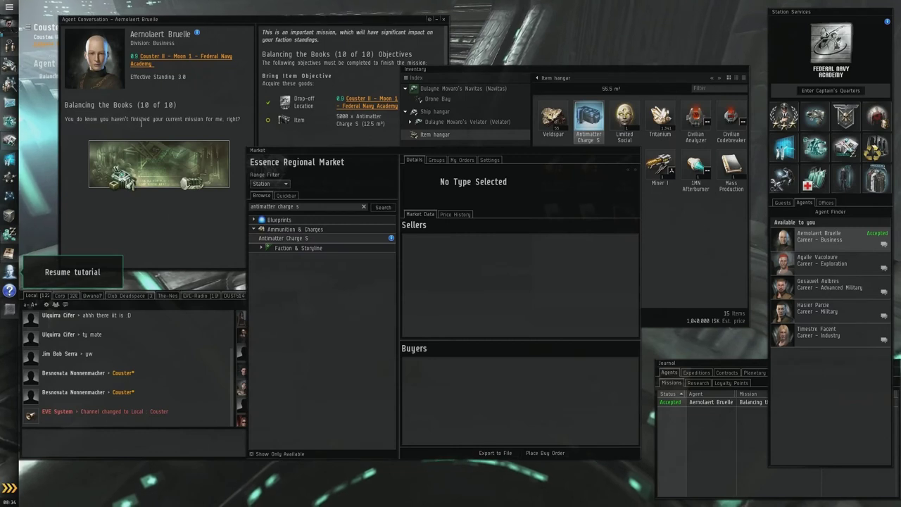
# Step: Buy another 5000 Antimatter Charge S from a seller's order via the market listing
pyautogui.click(283, 238)
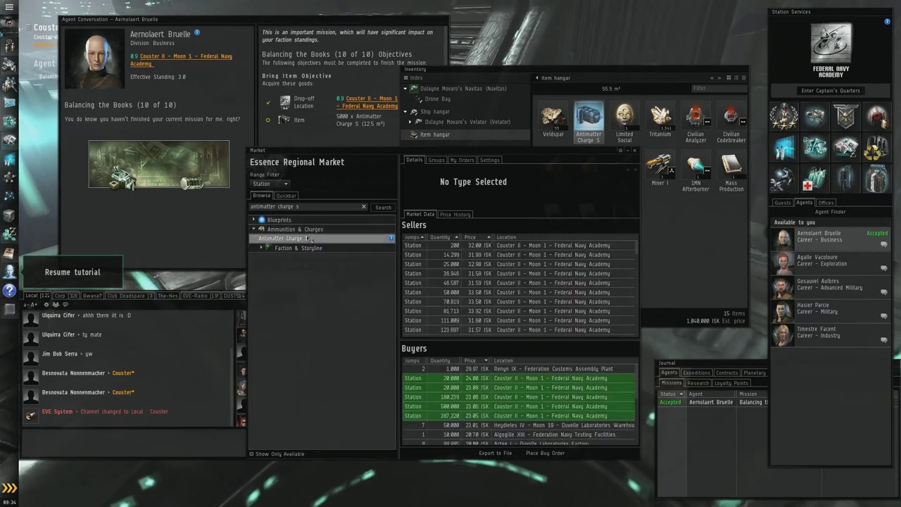
pyautogui.click(290, 238)
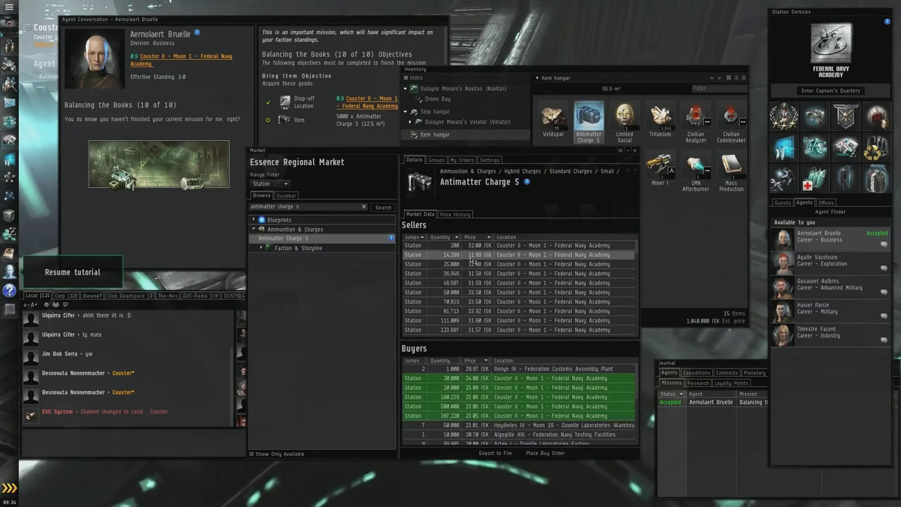
pyautogui.rightClick(481, 254)
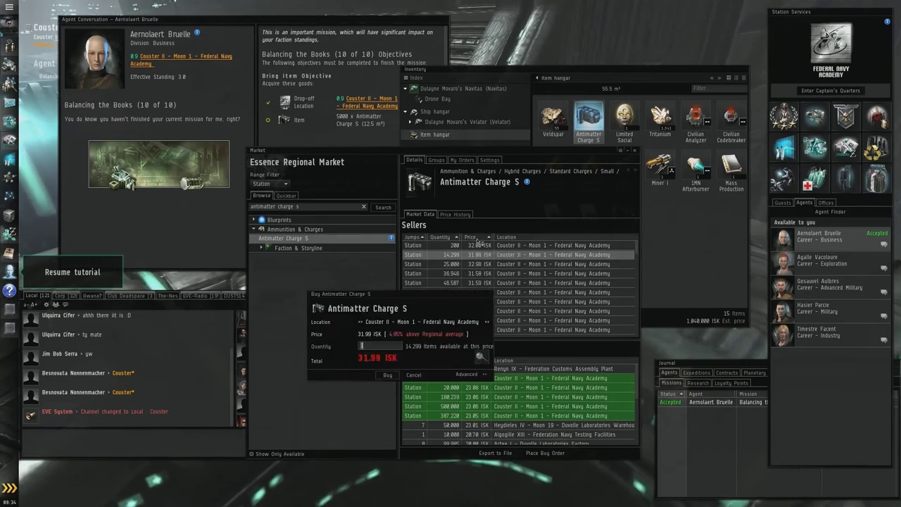
pyautogui.write('5000')
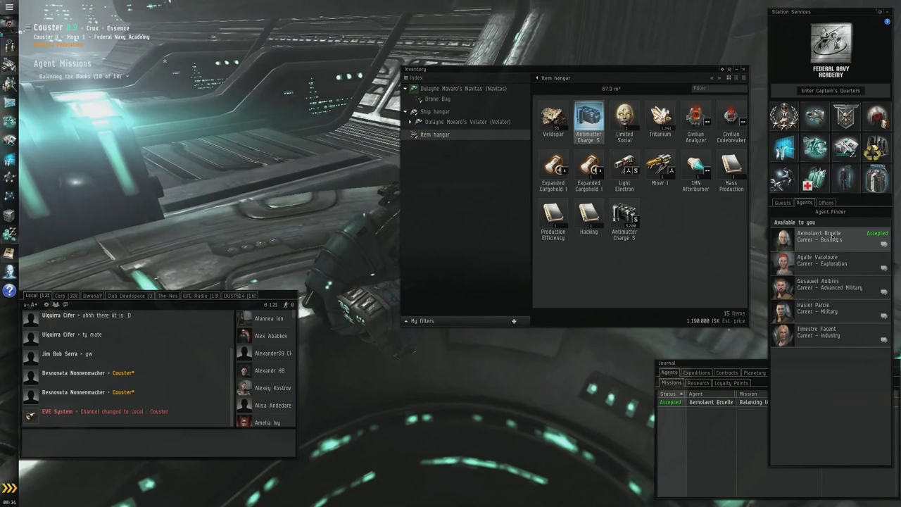
# Step: Start a conversation with the career agent and complete the Balancing the Books mission by handing in the charges
pyautogui.rightClick(817, 236)
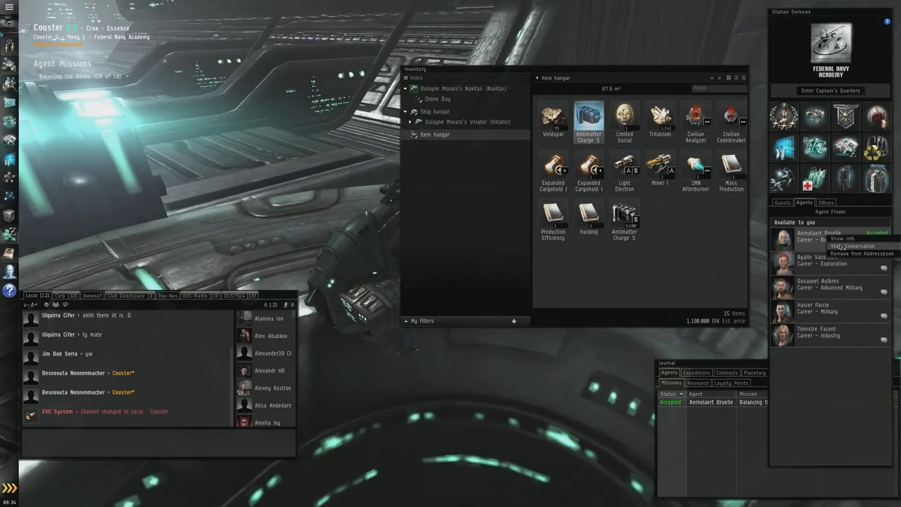
pyautogui.click(844, 245)
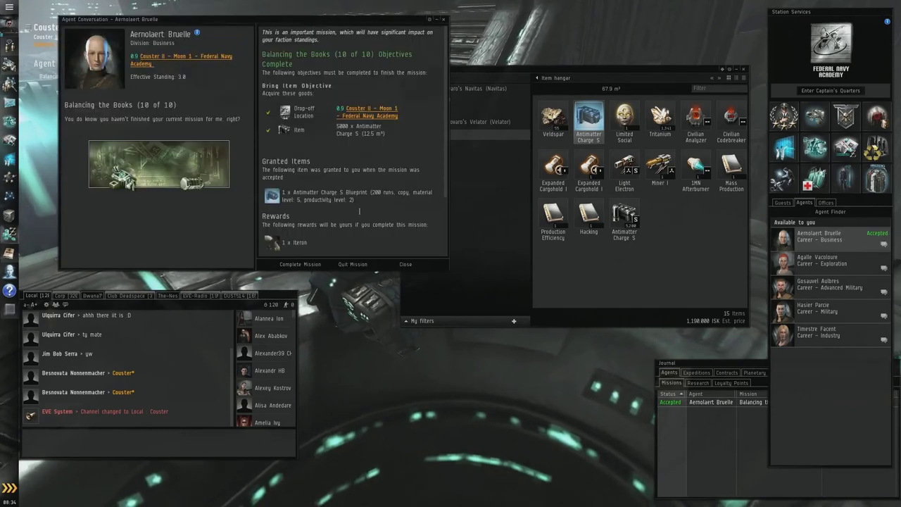
pyautogui.scroll(-3)
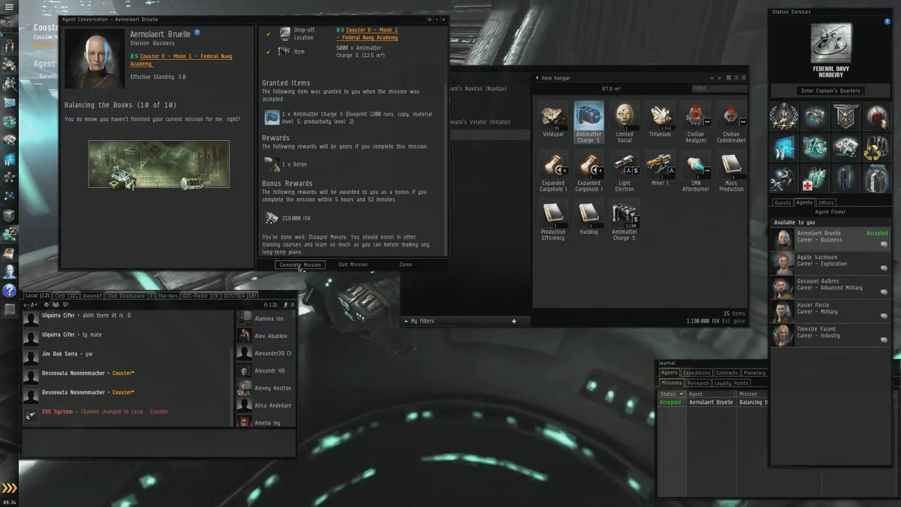
pyautogui.click(300, 265)
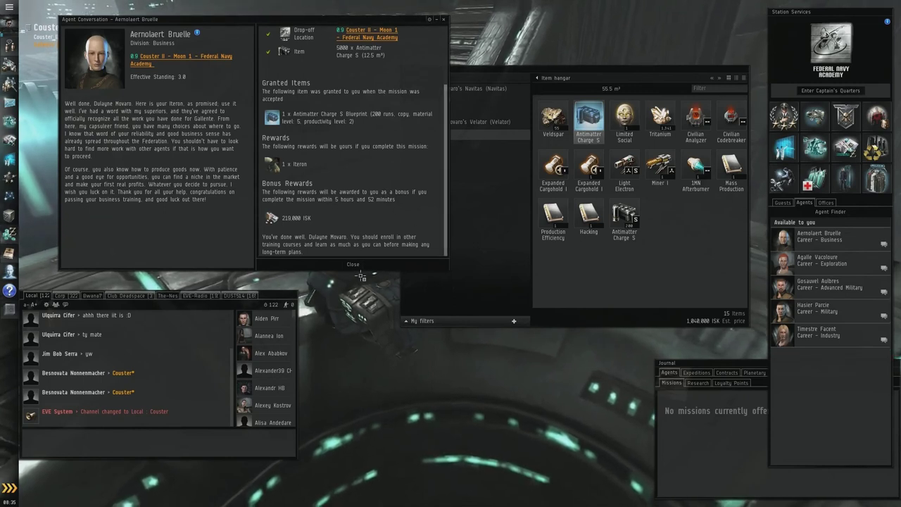
# Step: Close the agent conversation and browse the Venture's cargo, item hangar and ship hangar in the Inventory tree
pyautogui.click(352, 265)
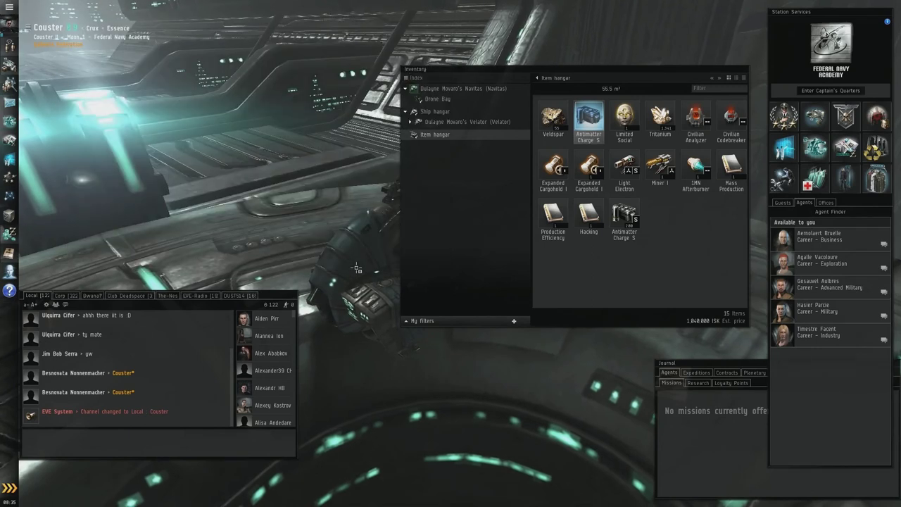
pyautogui.click(468, 121)
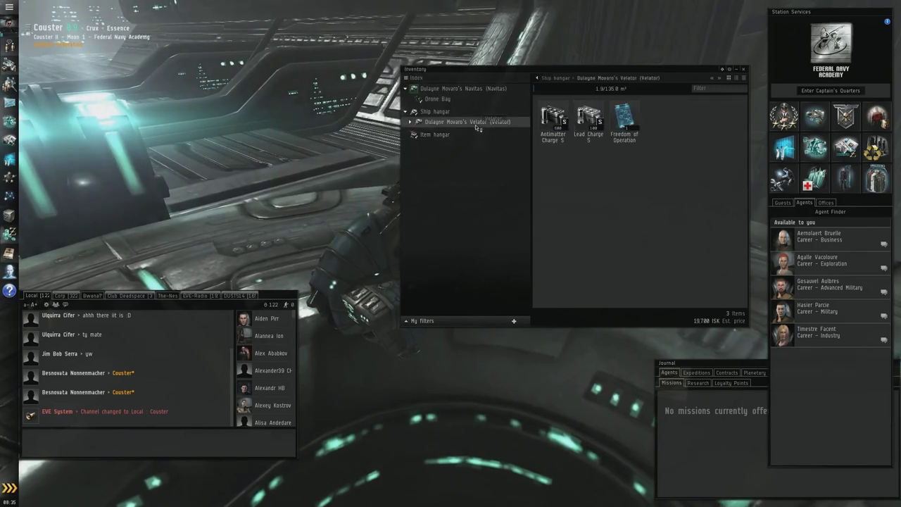
pyautogui.click(436, 134)
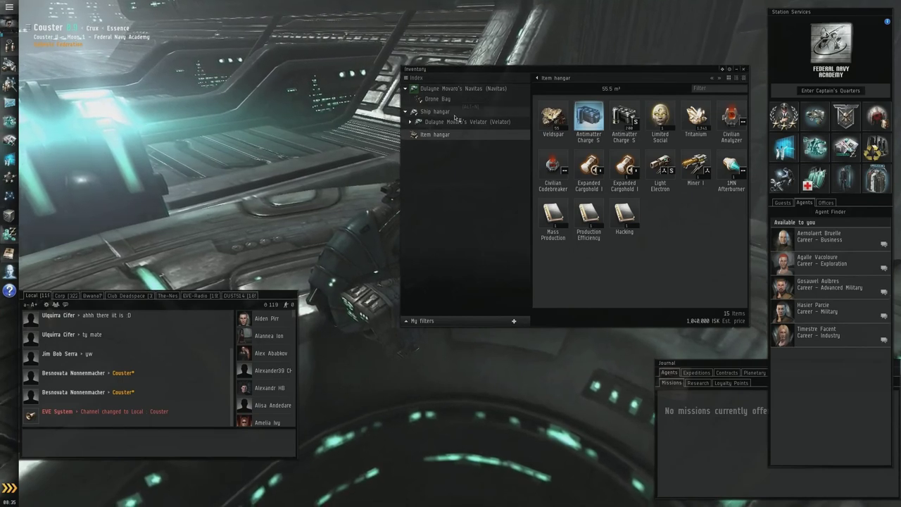
pyautogui.click(431, 111)
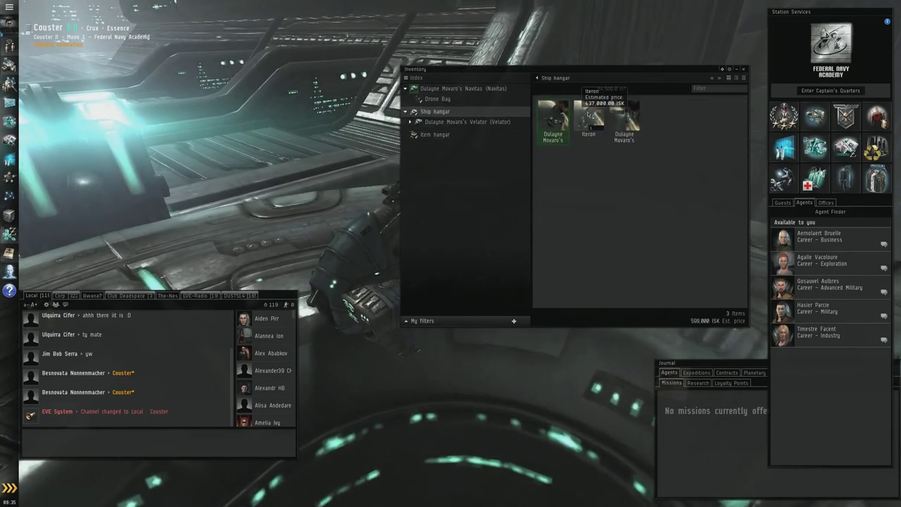